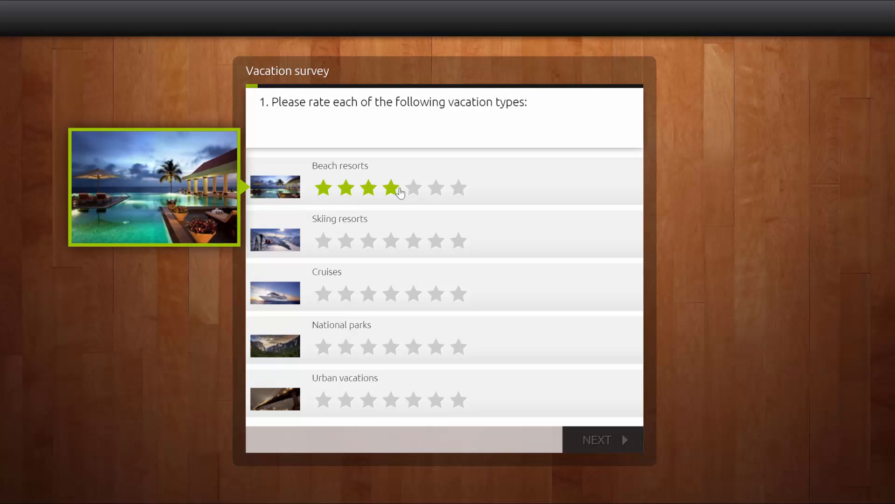
# Rate Beach resorts four stars, advance, and rate Urban vacations neutral on the smiley scale.
pyautogui.click(414, 293)
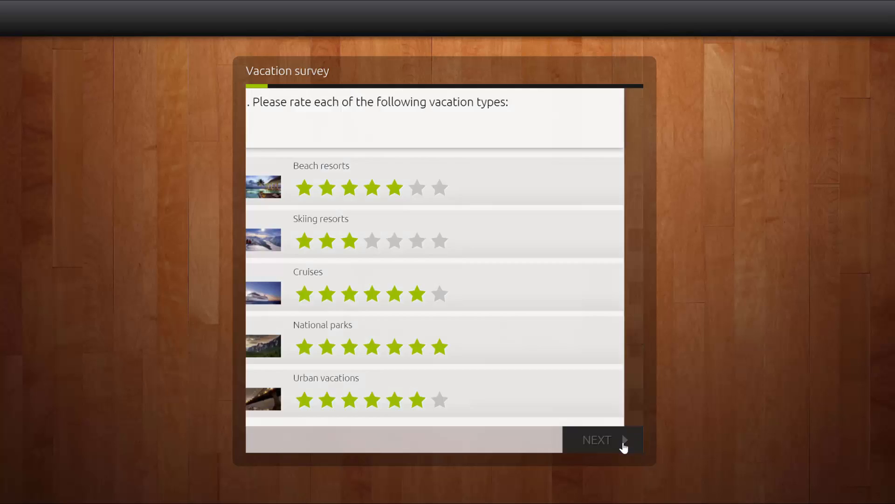
pyautogui.click(602, 439)
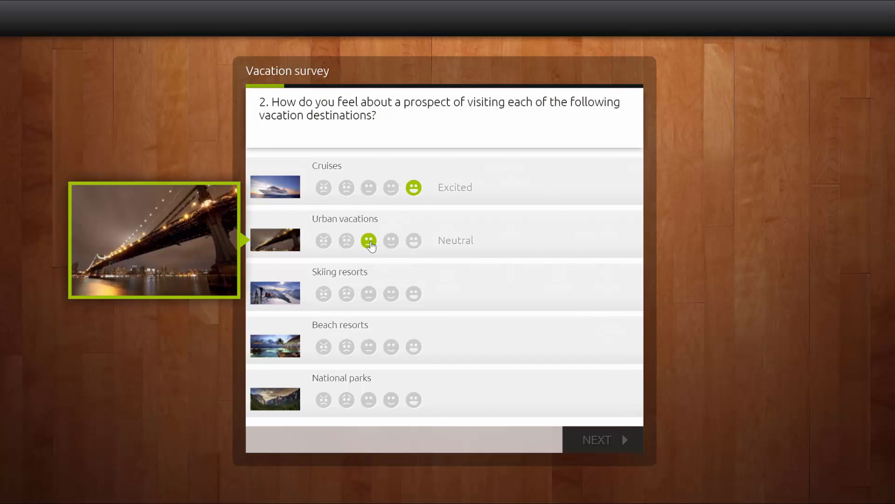
pyautogui.click(391, 346)
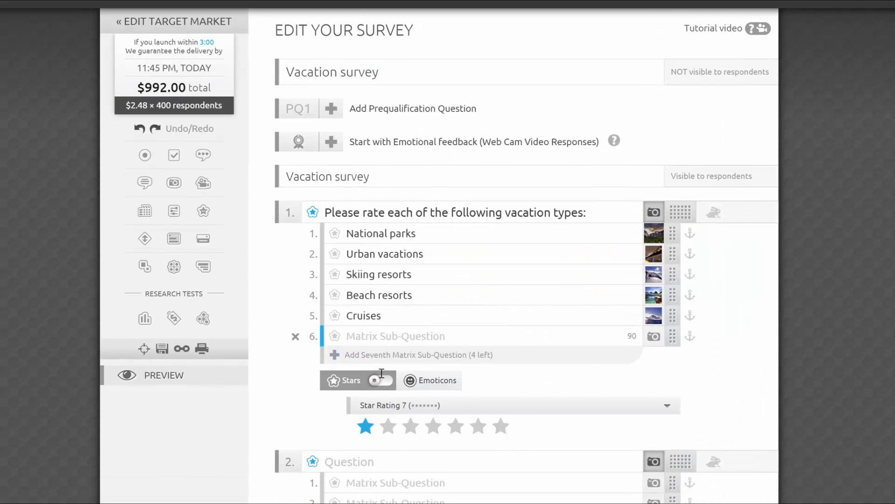
# Start a sixth sub-question on the vacation-types question, then remove the empty row.
pyautogui.click(412, 354)
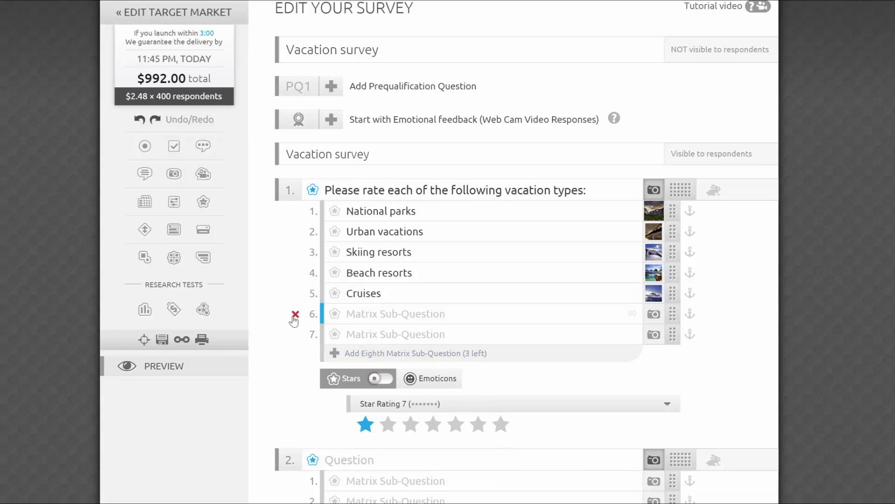
pyautogui.click(295, 314)
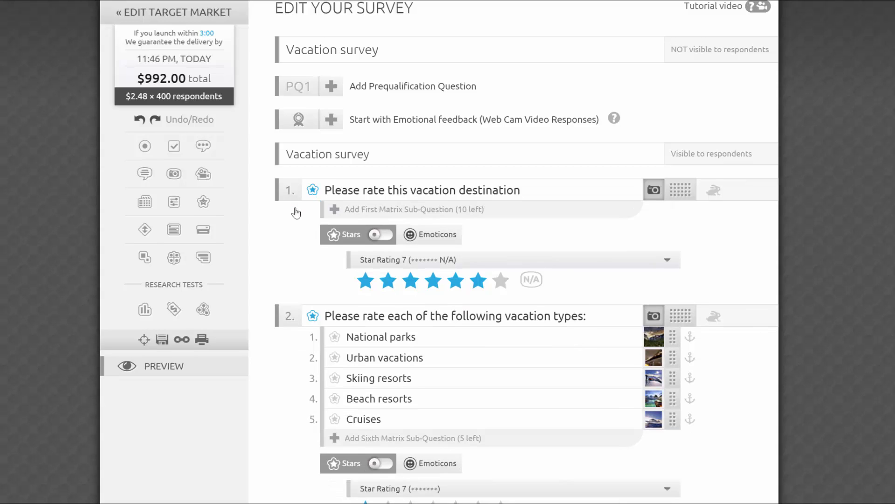
pyautogui.moveTo(486, 270)
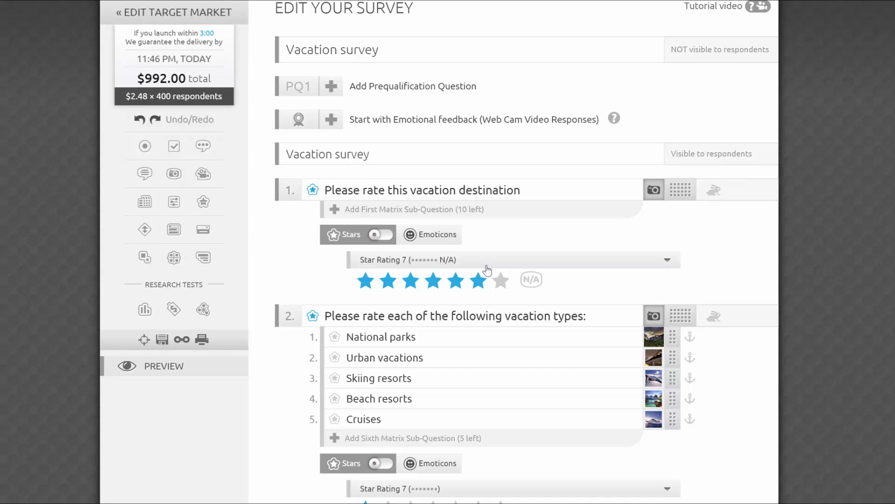
# Browse the star rating style list for N/A variants and launch the respondent preview.
pyautogui.click(667, 259)
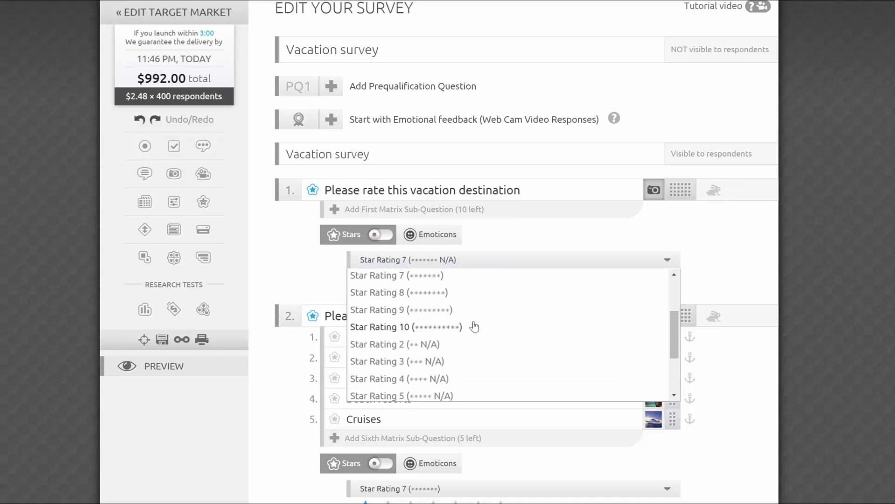
pyautogui.scroll(-3)
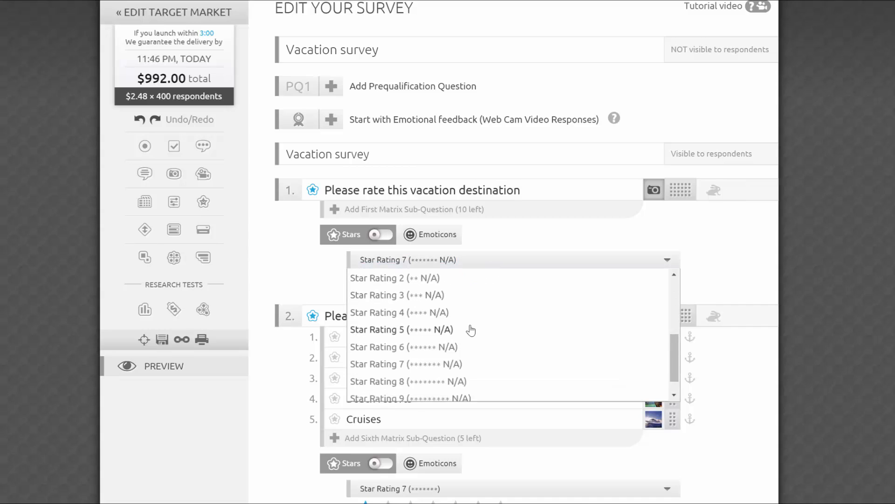
pyautogui.scroll(-3)
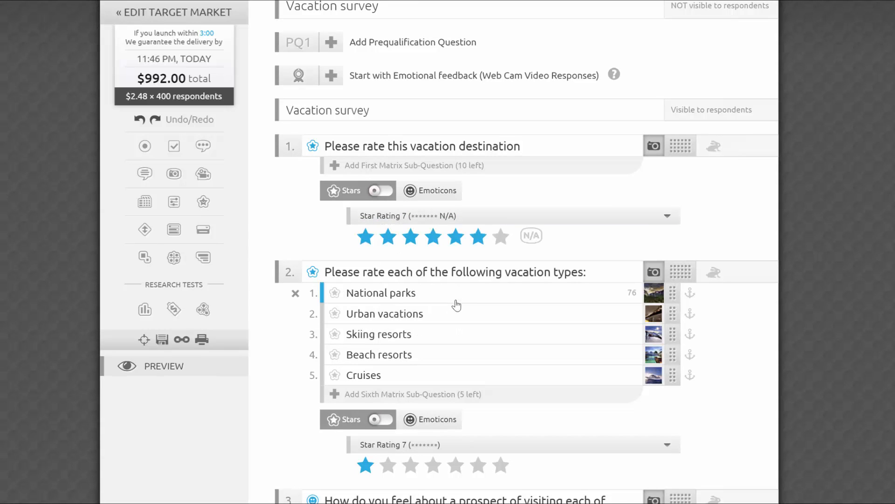
pyautogui.click(531, 235)
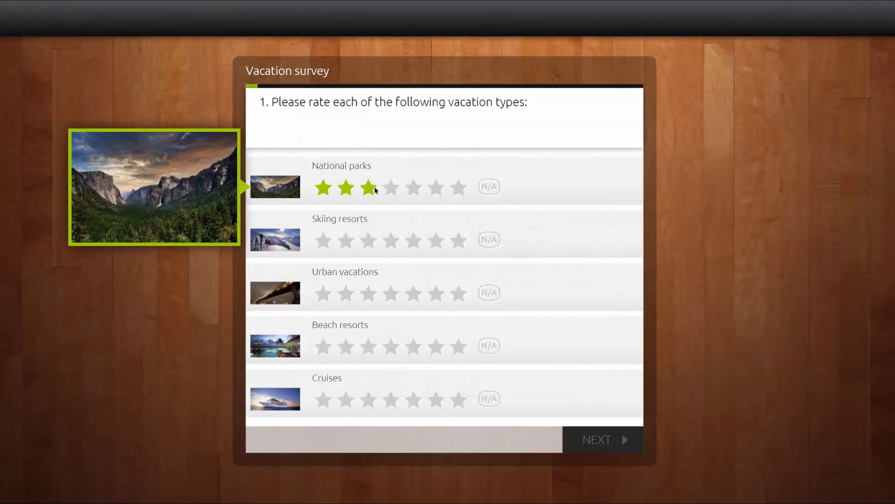
# Rate National parks four stars, Urban vacations five, and mark Skiing and Beach resorts N/A.
pyautogui.click(435, 241)
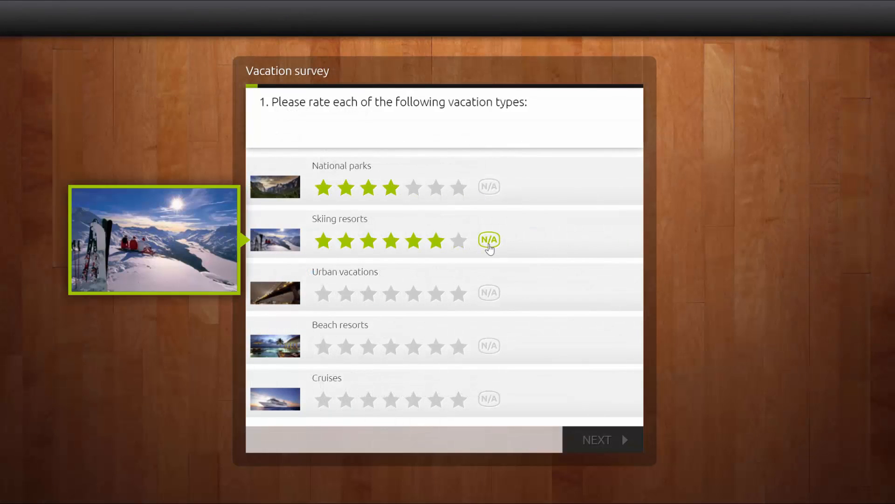
pyautogui.click(458, 293)
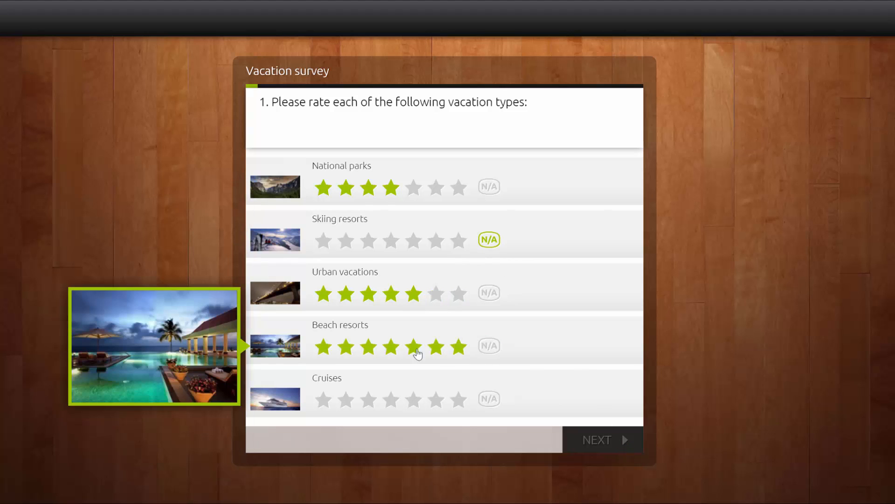
pyautogui.click(488, 346)
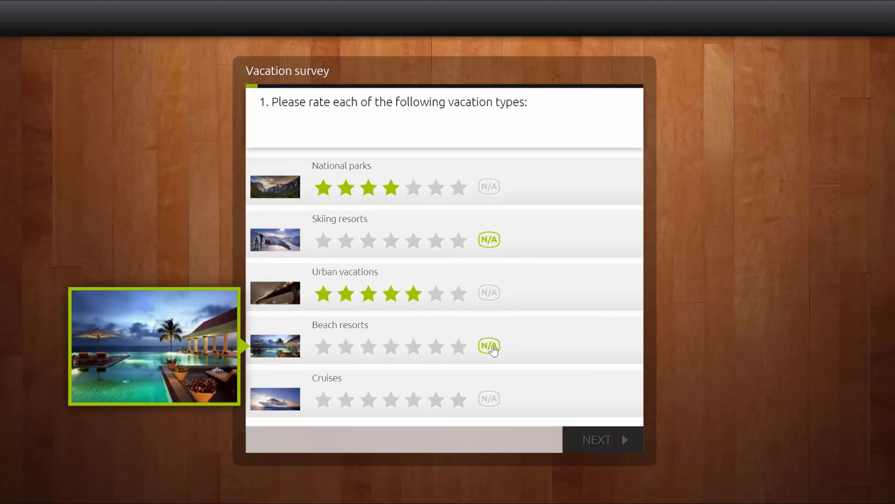
pyautogui.click(436, 399)
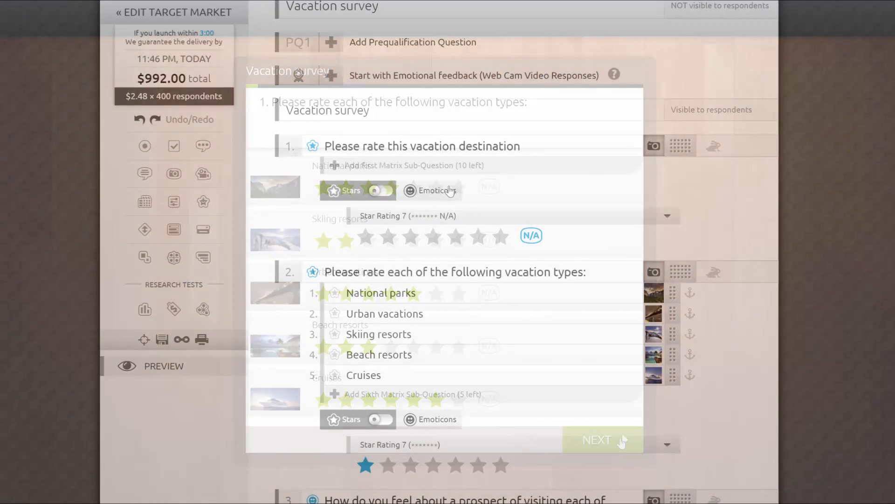
# Switch question 1 to emoticon ratings and pick a sad smiley for Urban vacations in preview.
pyautogui.click(381, 190)
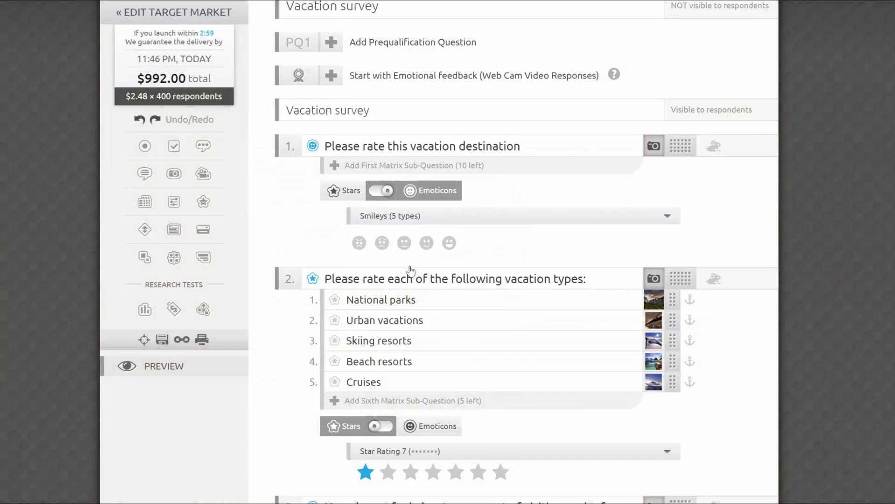
pyautogui.click(449, 242)
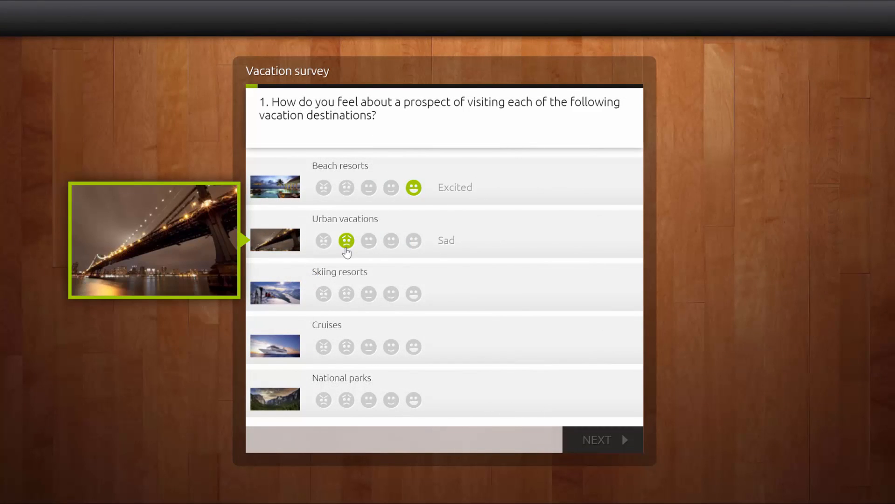
pyautogui.click(412, 293)
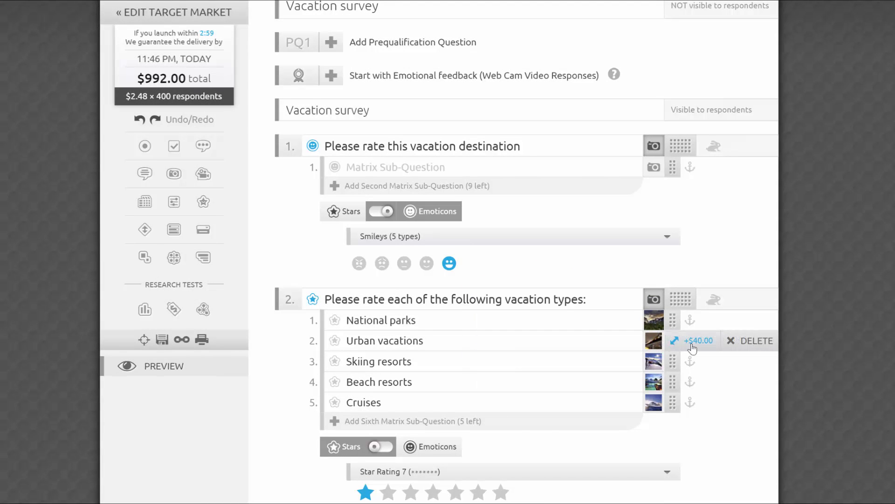
# Drop the $40 image enlargement and set question 1's skip logic to leap to a chosen question.
pyautogui.click(698, 340)
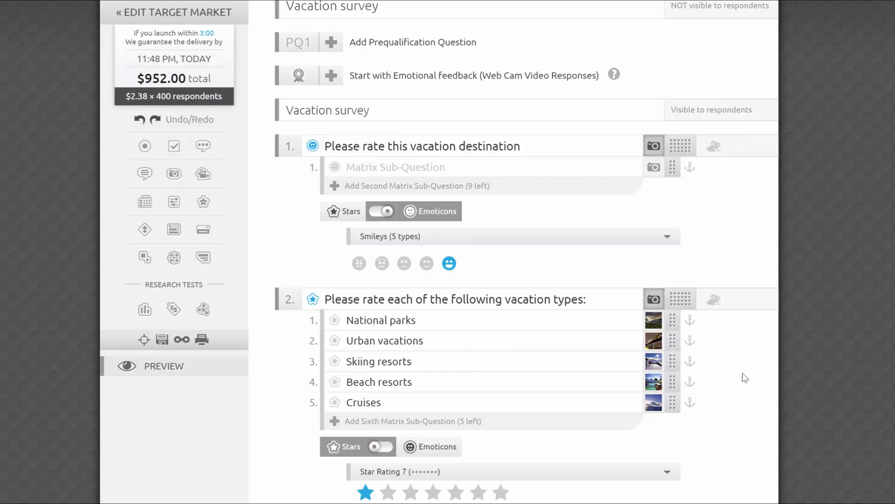
pyautogui.moveTo(653, 319)
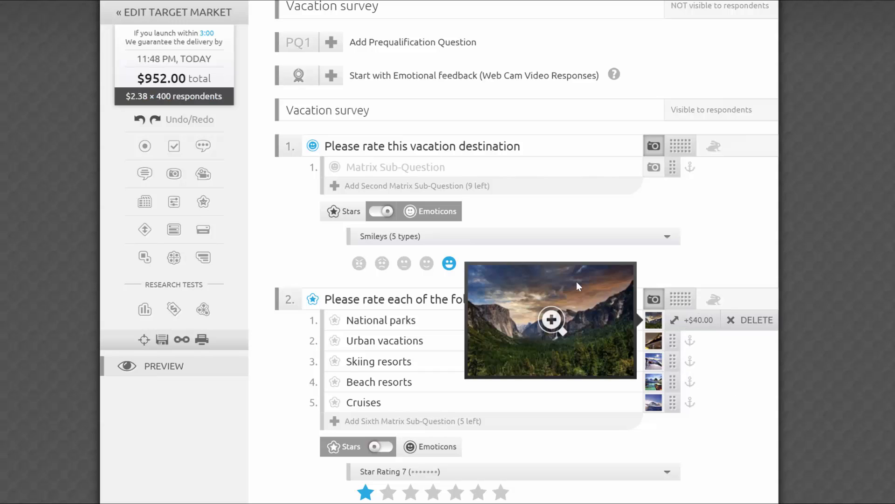
pyautogui.click(712, 145)
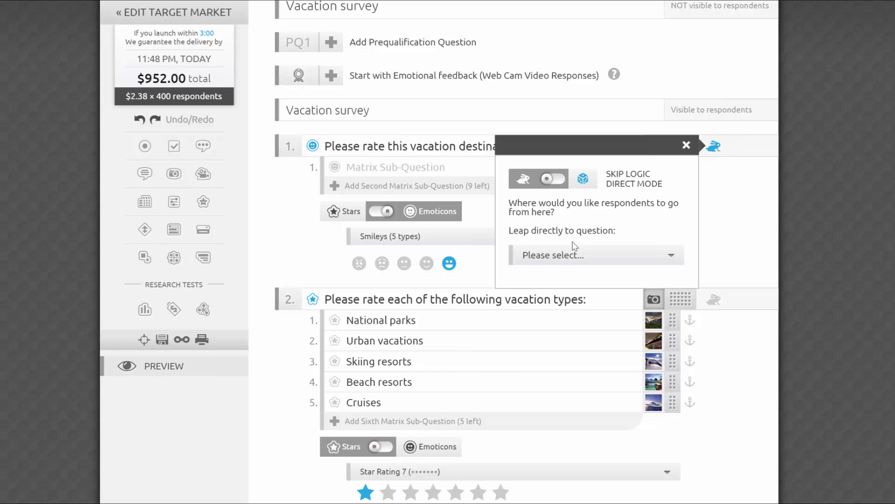
pyautogui.click(595, 255)
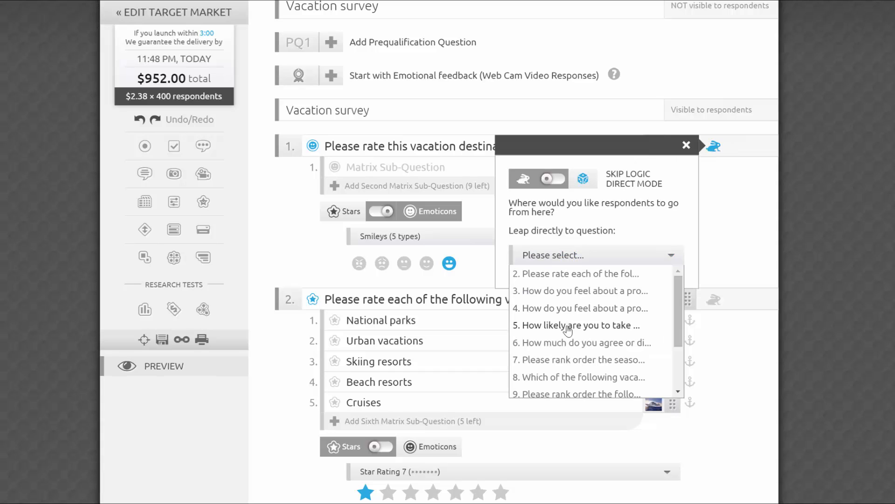
pyautogui.click(575, 325)
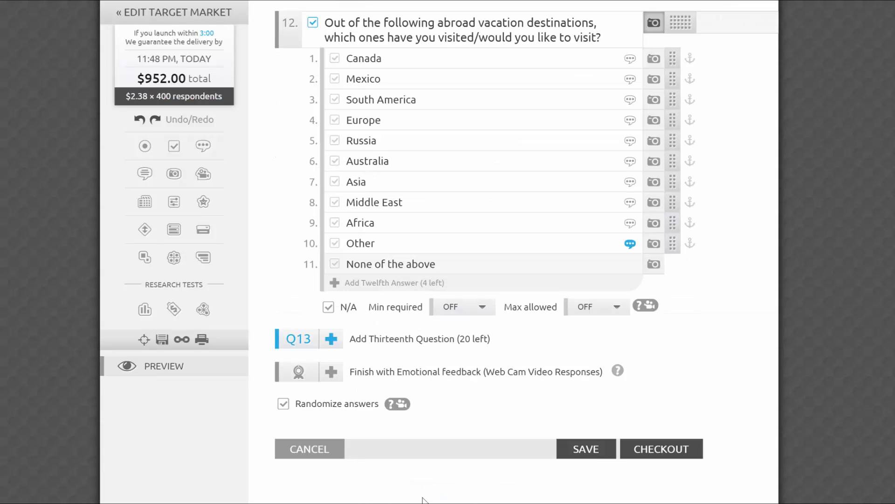
pyautogui.click(283, 404)
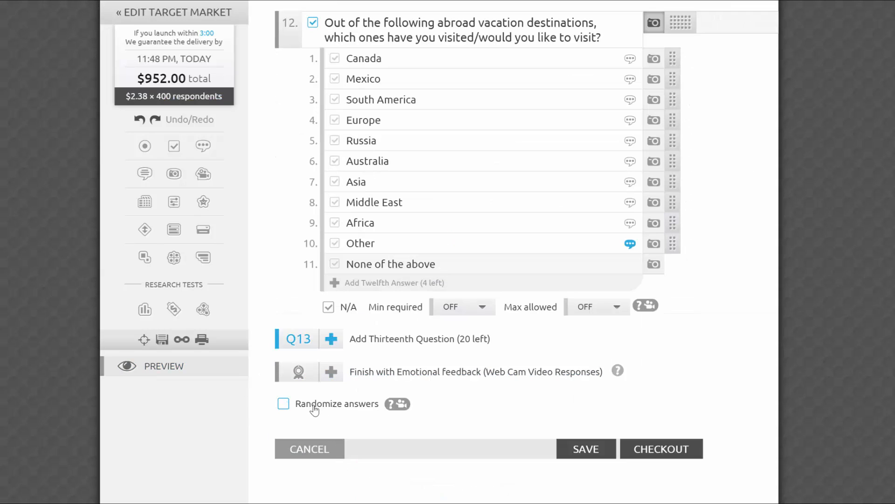
pyautogui.click(283, 404)
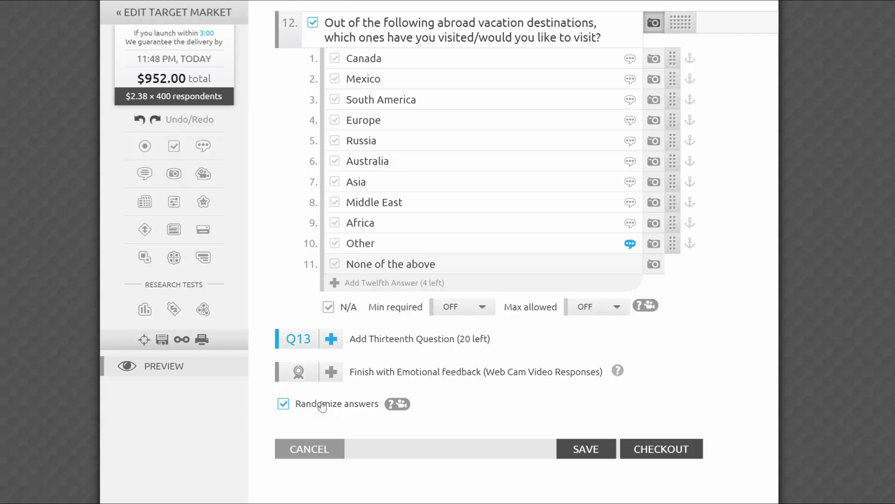
pyautogui.click(284, 404)
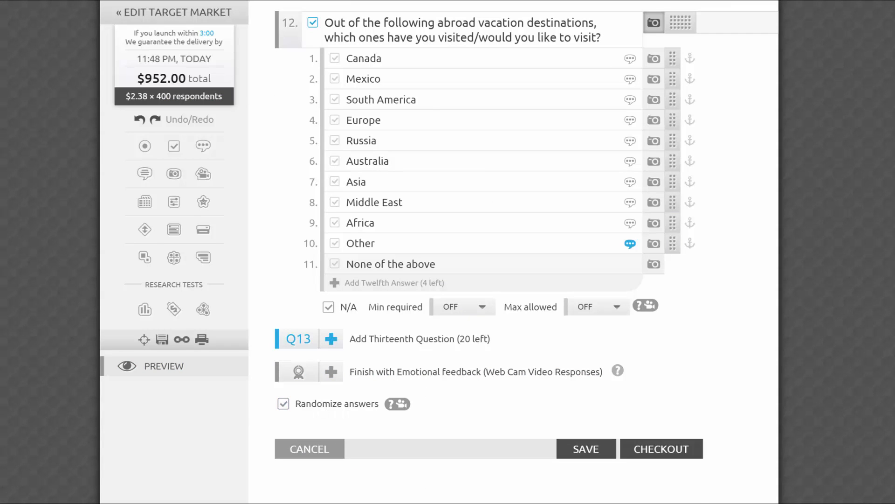